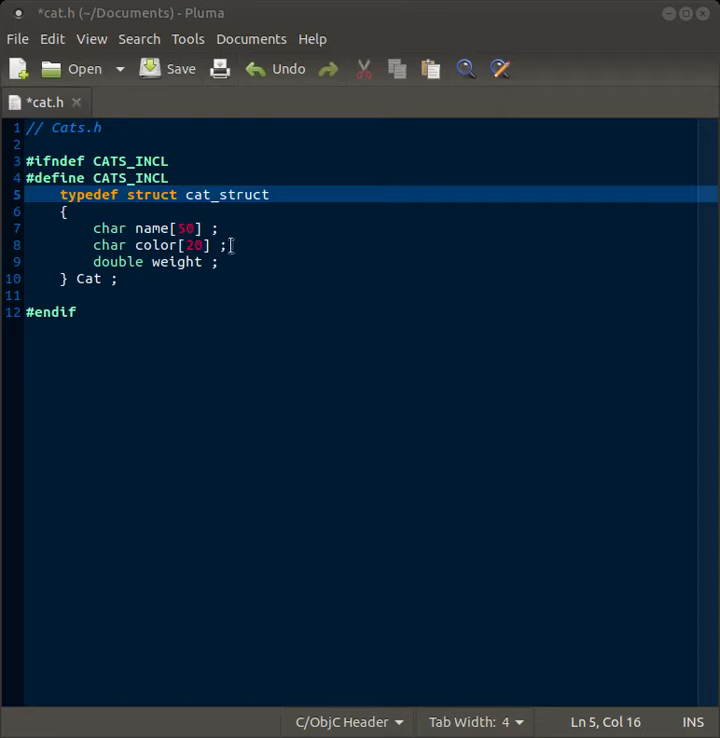
mouse_move(456, 254)
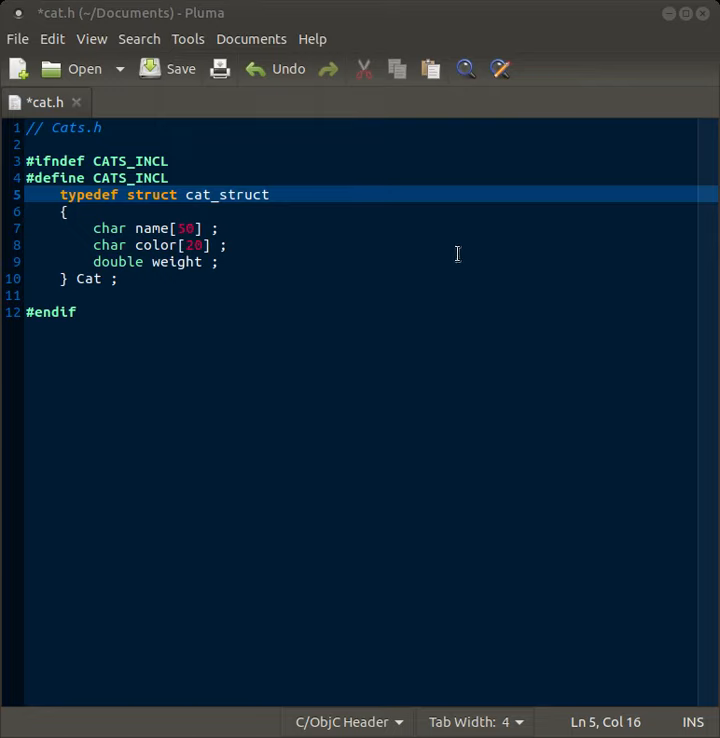
mouse_move(450, 268)
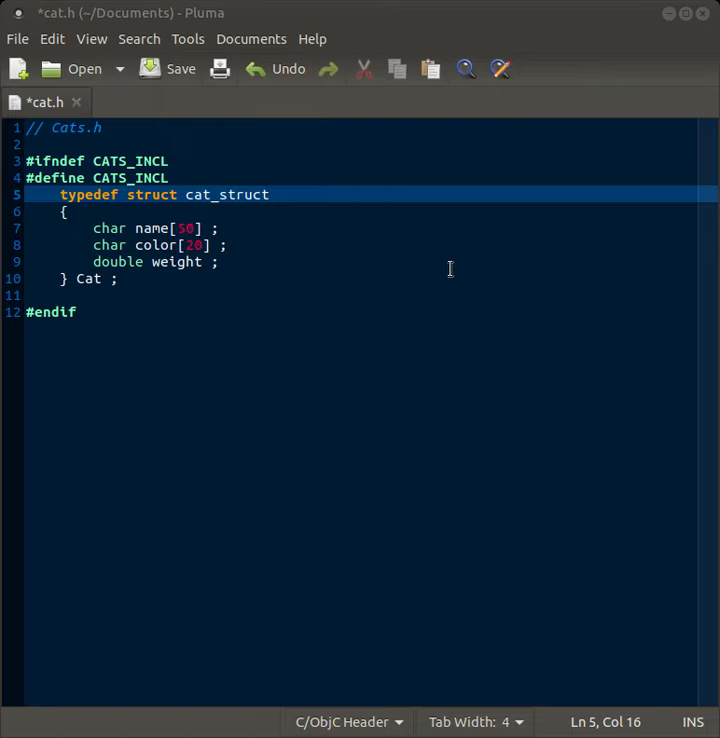
mouse_move(468, 248)
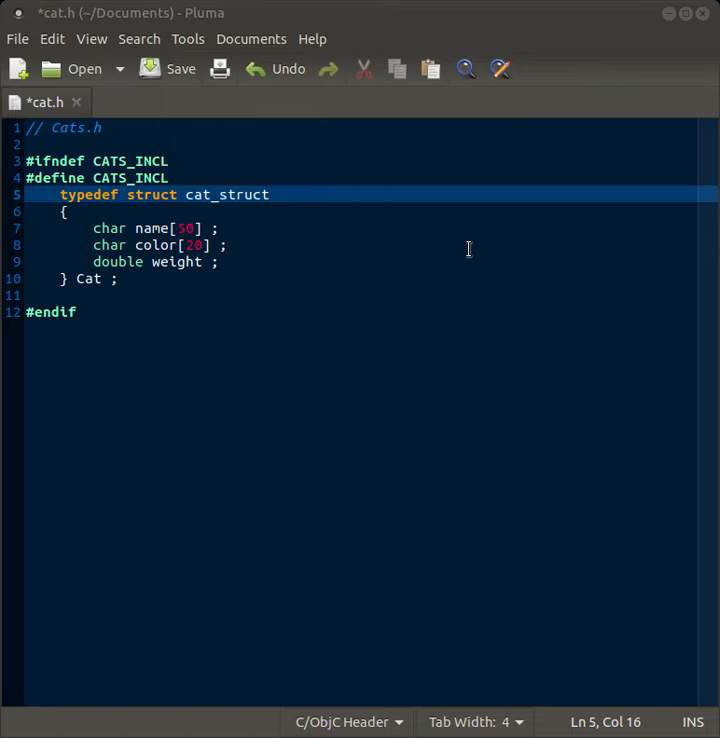
mouse_move(458, 264)
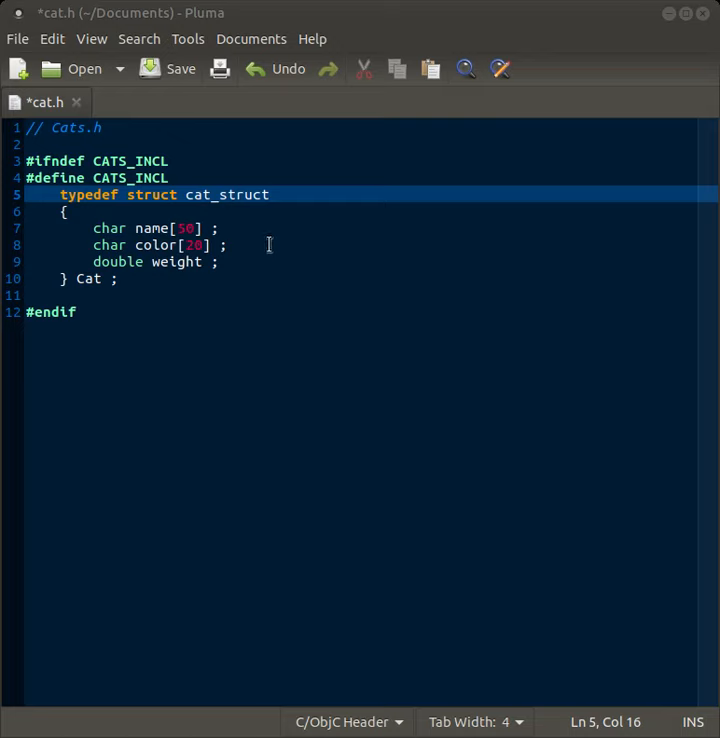
mouse_move(382, 170)
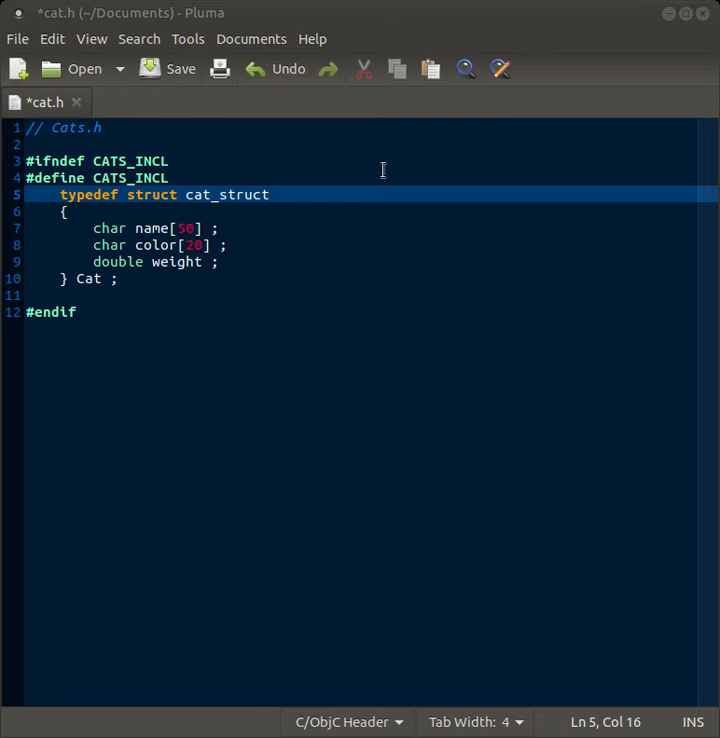
mouse_move(378, 174)
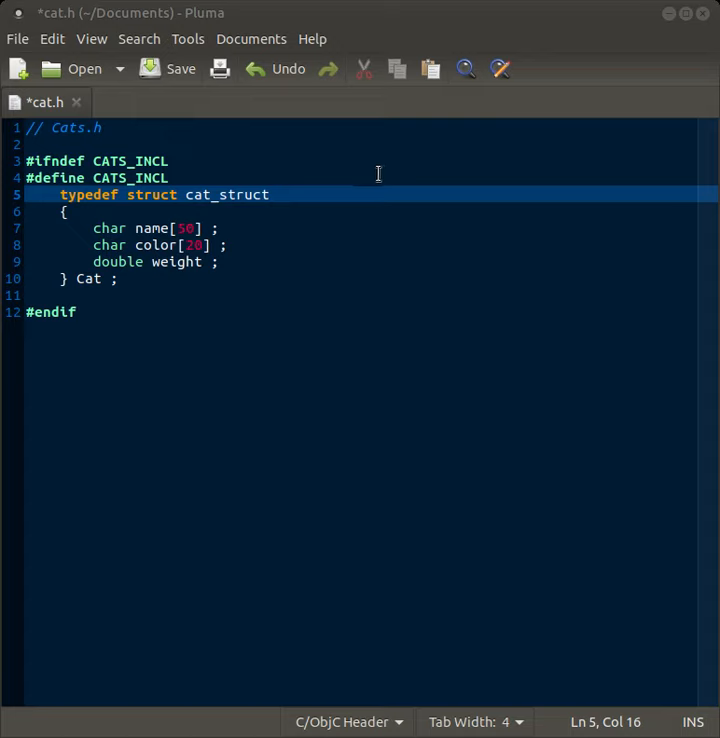
mouse_move(346, 172)
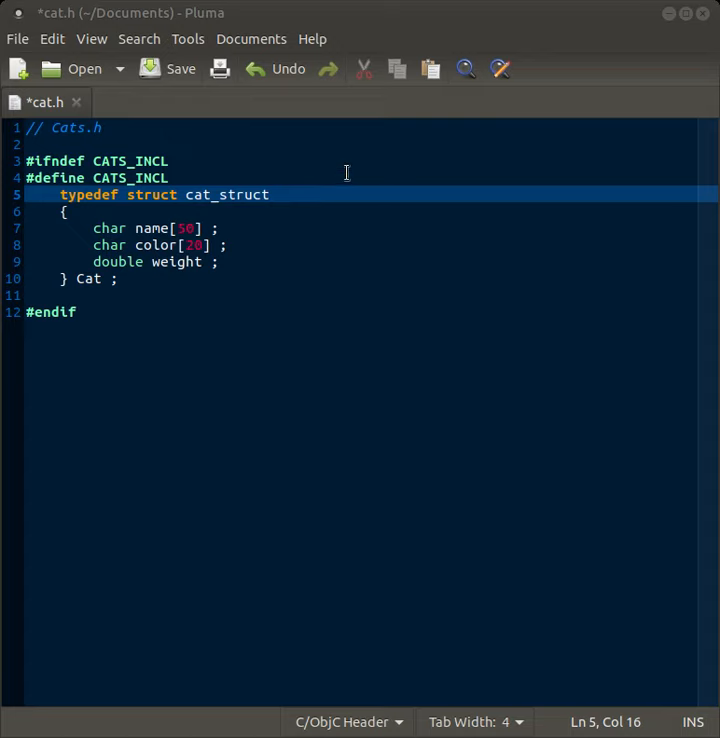
mouse_move(360, 168)
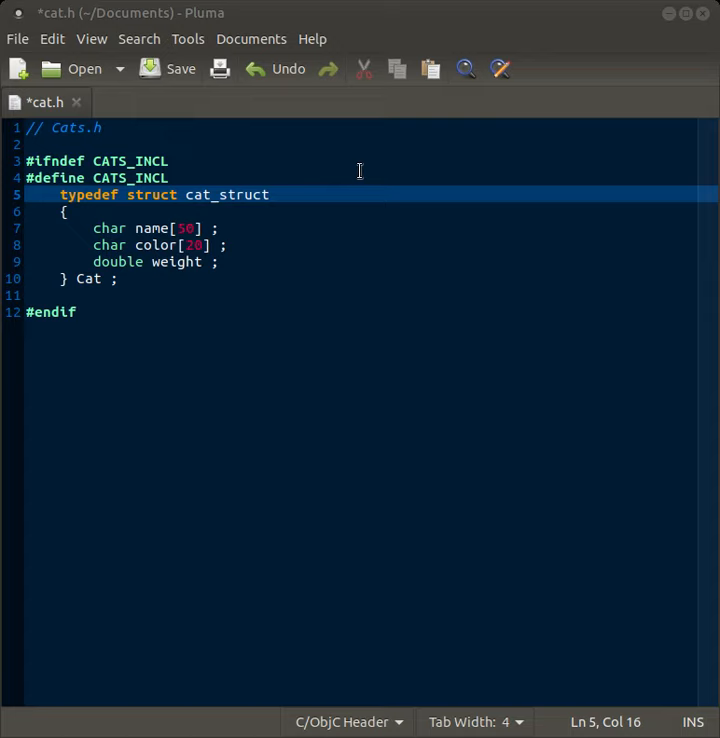
mouse_move(240, 224)
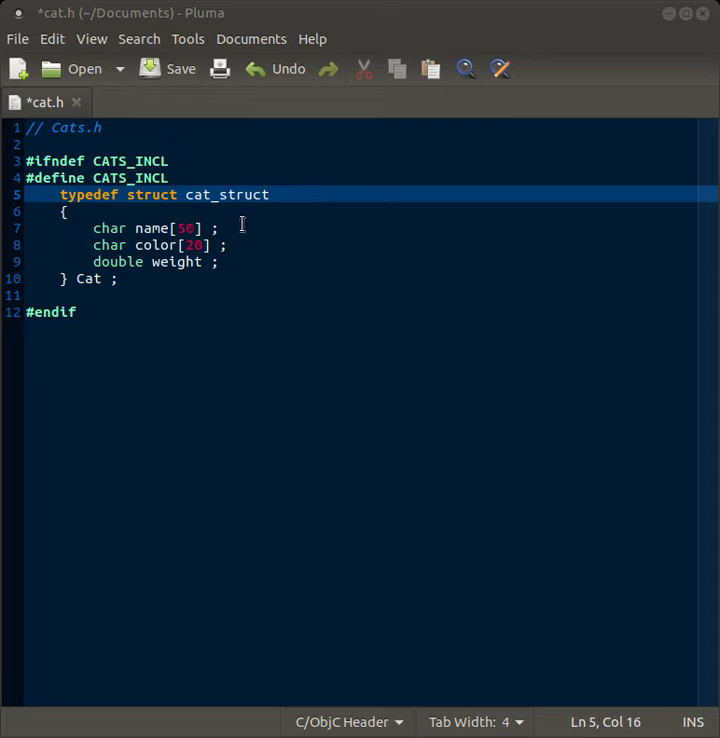
mouse_move(128, 222)
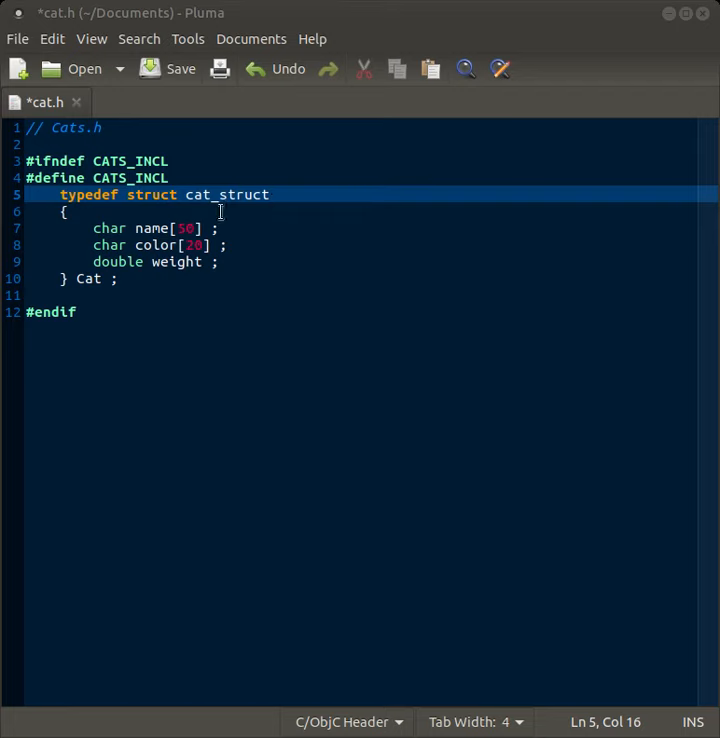
mouse_move(218, 280)
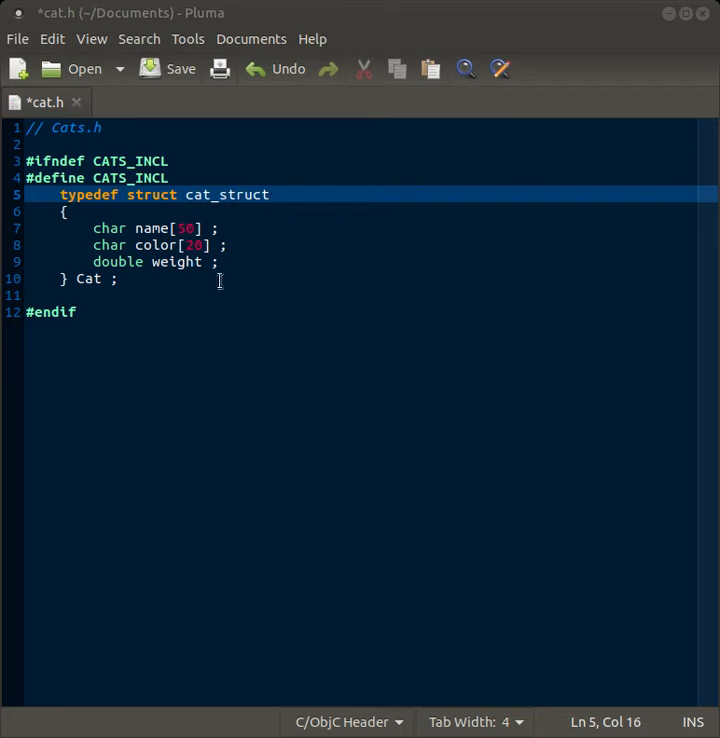
mouse_move(220, 246)
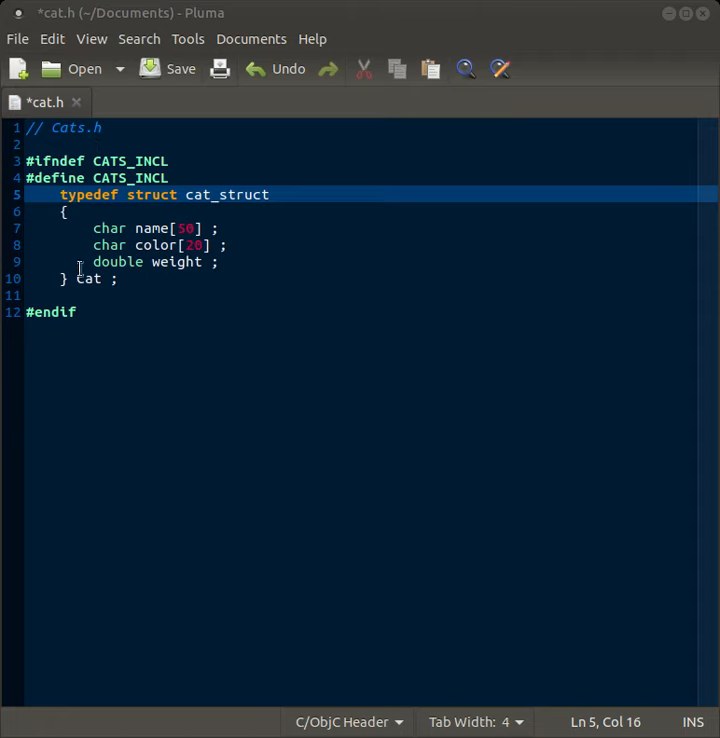
click(90, 280)
text(C)
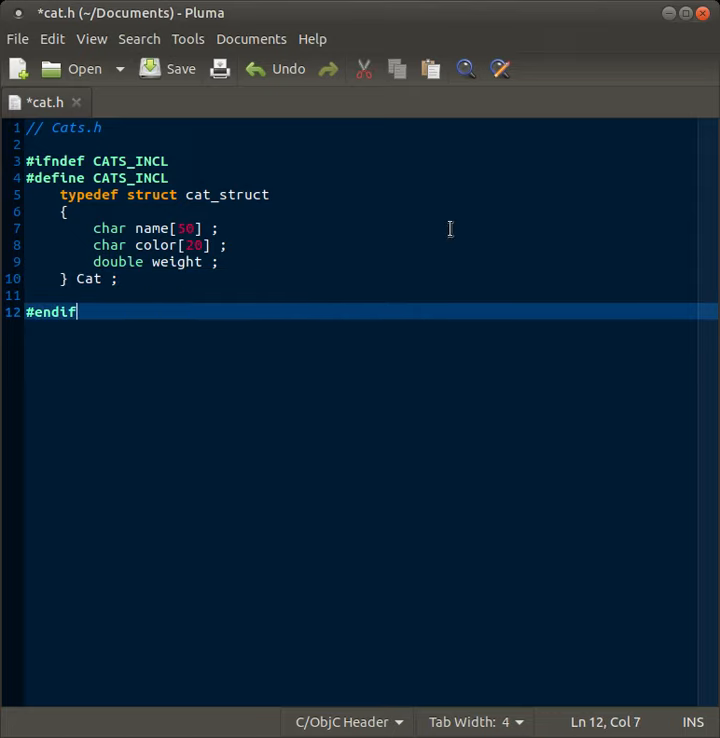
mouse_move(428, 206)
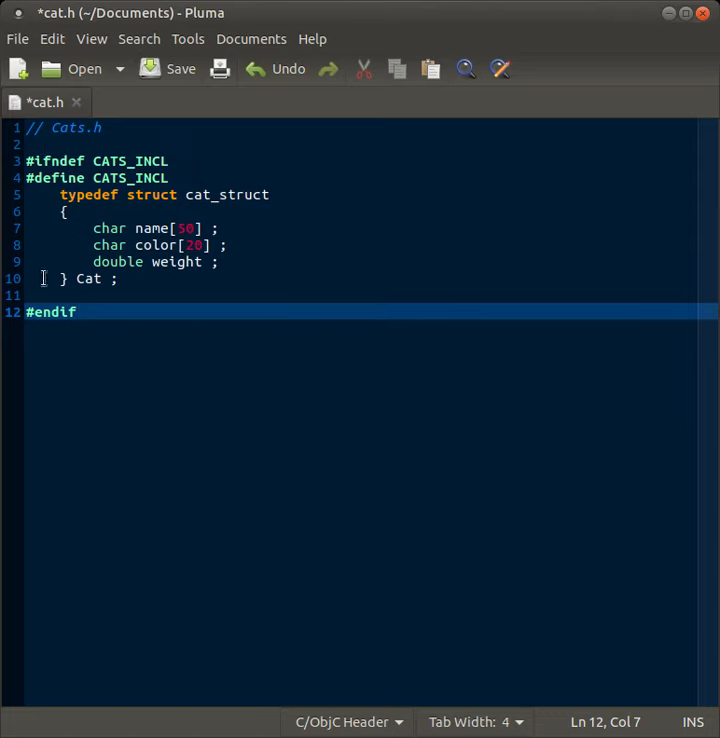
click(336, 316)
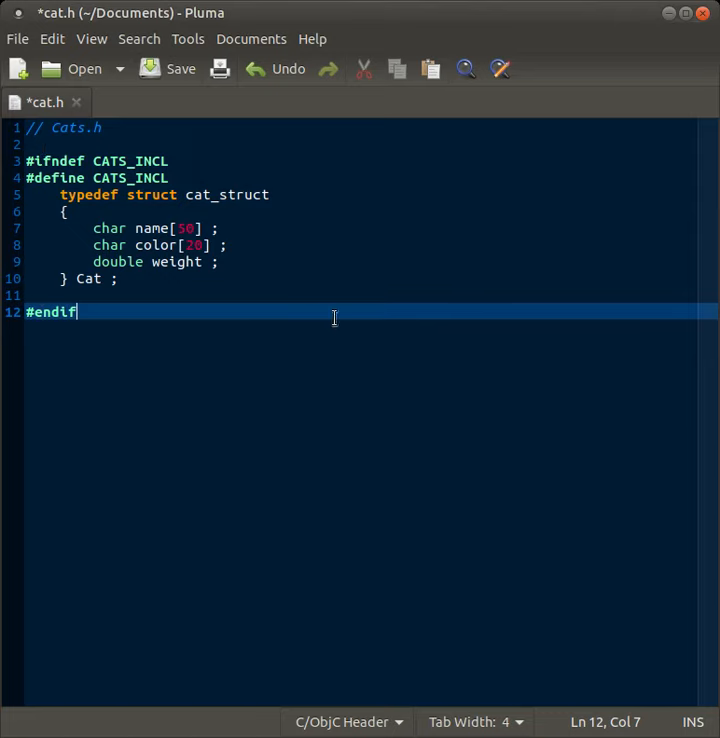
mouse_move(472, 256)
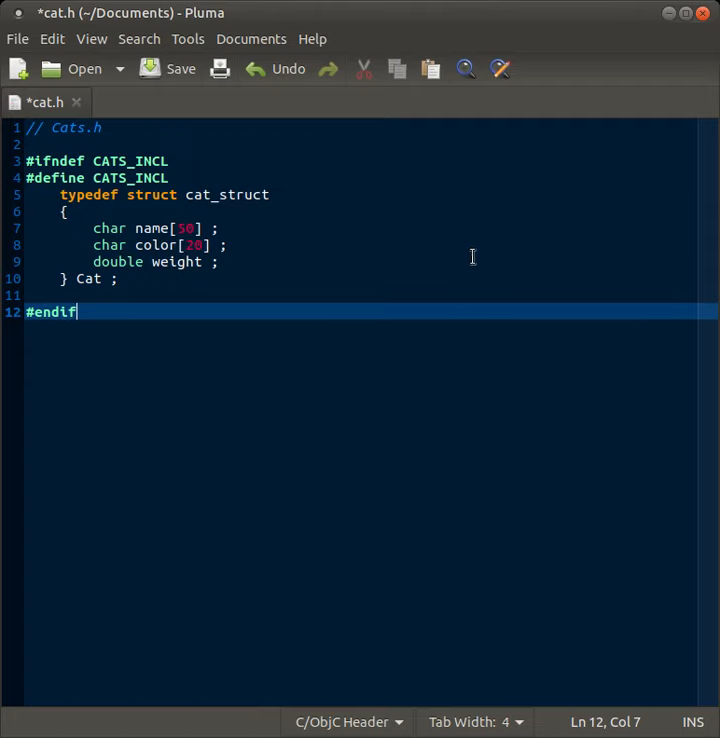
mouse_move(480, 252)
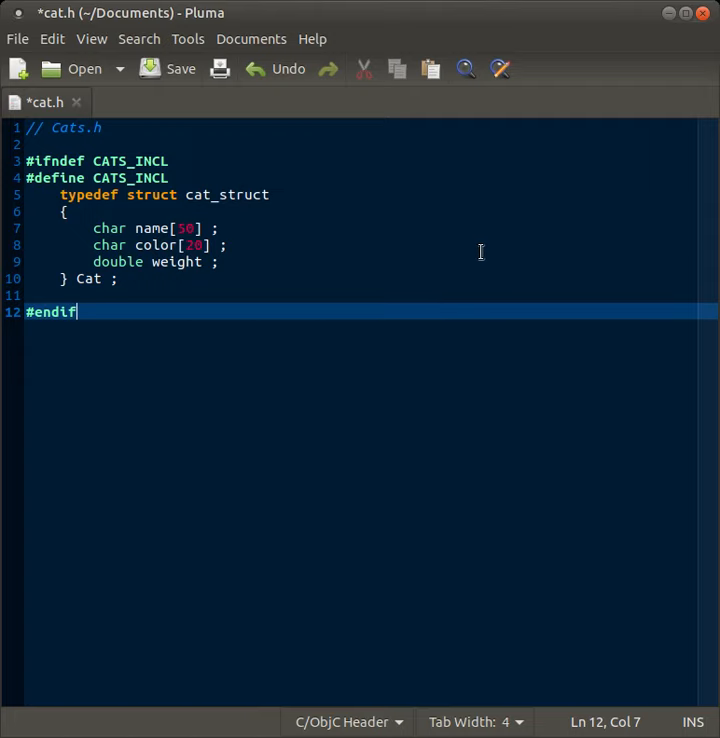